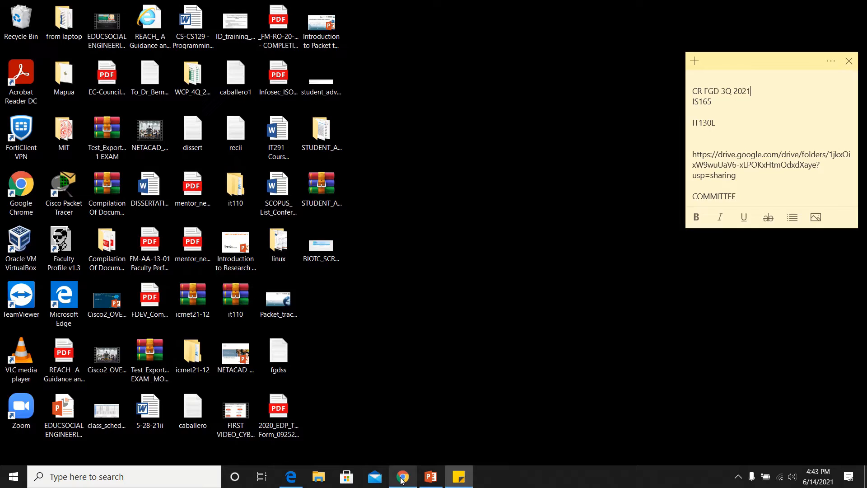
# Launch Chrome, reach netacad.com and expand the Log In account options.
pyautogui.click(403, 477)
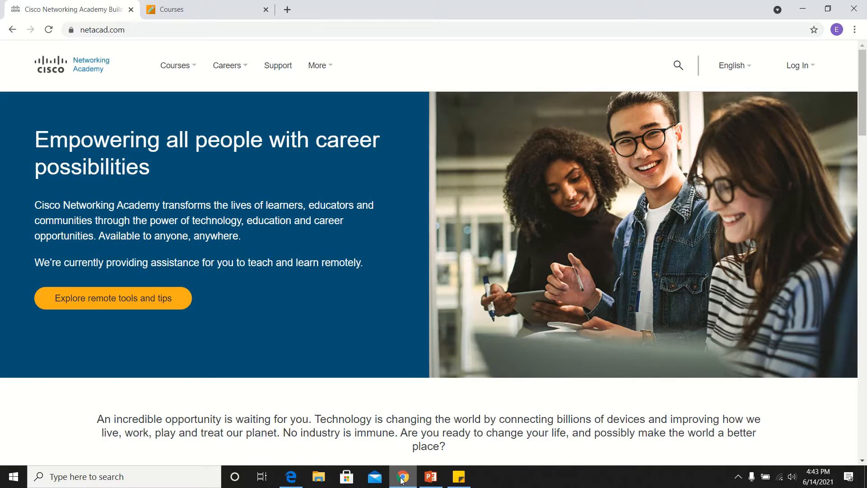
pyautogui.click(768, 173)
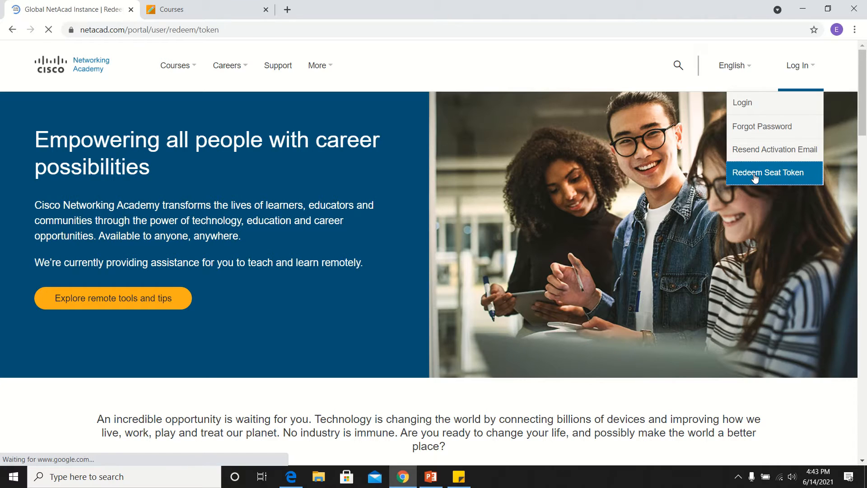
# Choose Redeem Seat Token and fill the new-user form with name, email, token, English.
pyautogui.click(768, 173)
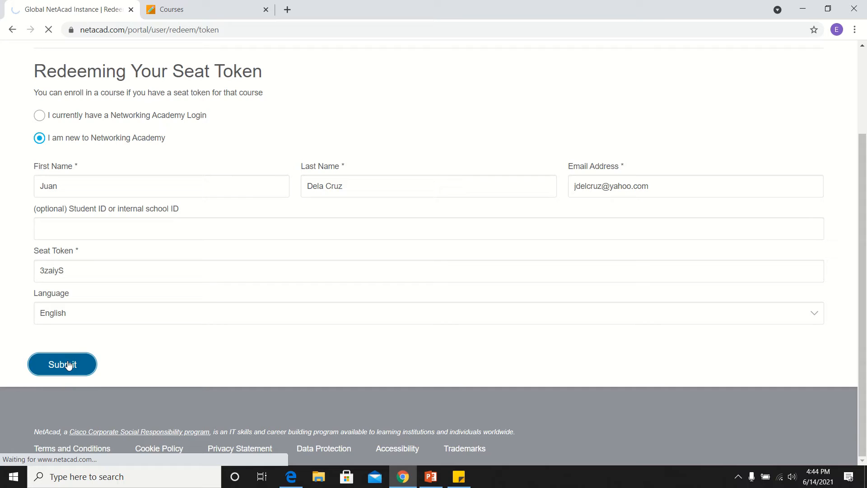
# Submit the redemption form and land on the Introduction to Packet tracer course home.
pyautogui.click(62, 364)
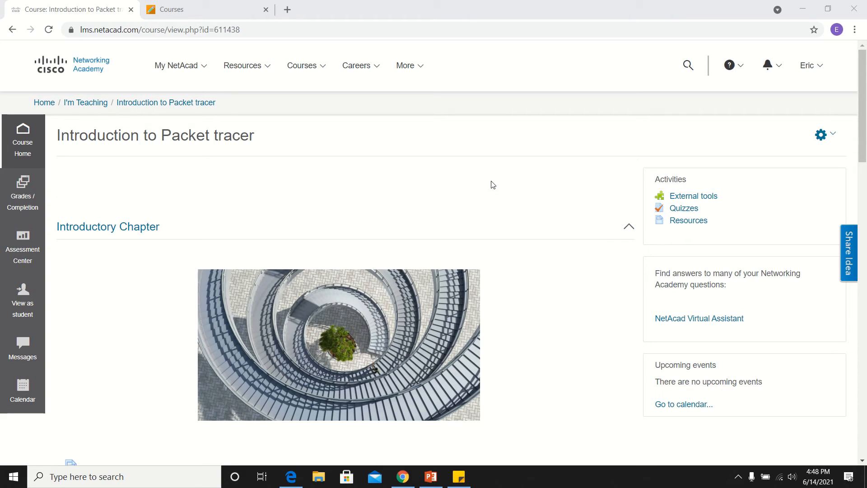
# Launch the course content hub at lesson 1.1.2.1 Download and Install Packet Tracer.
pyautogui.tripleClick(156, 136)
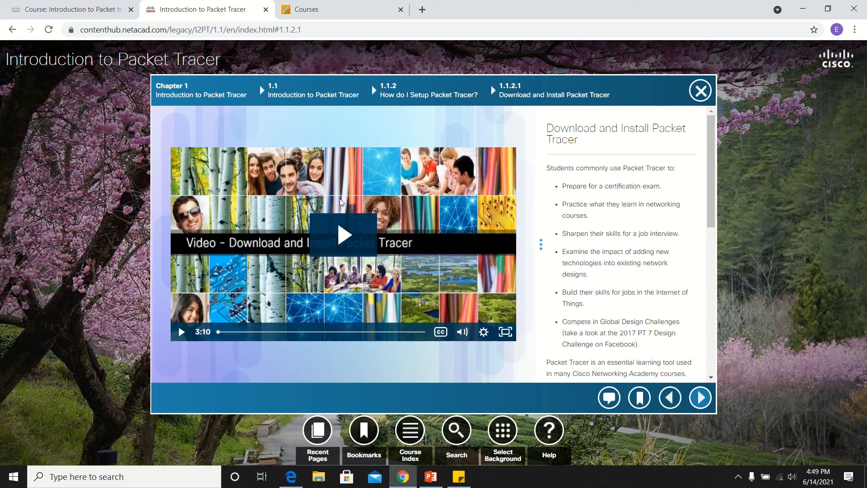
# Return to the course tab showing the PT Basics Quiz and restricted Chapters 5–8.
pyautogui.click(68, 10)
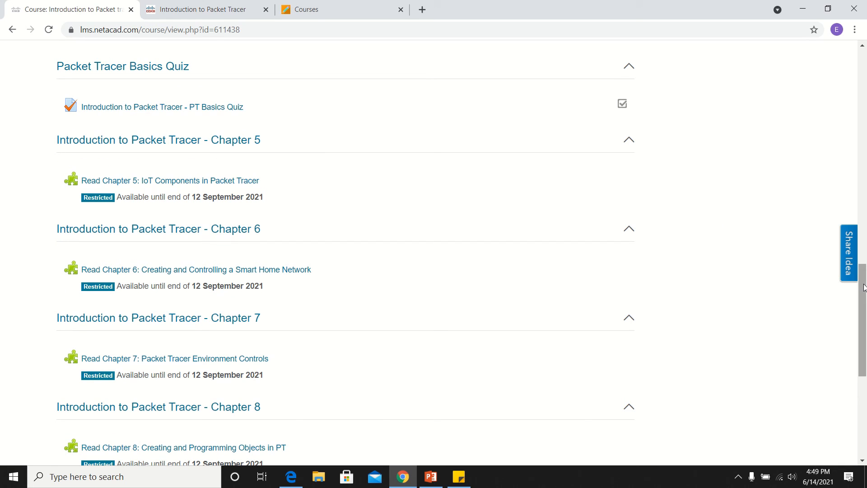
pyautogui.scroll(3)
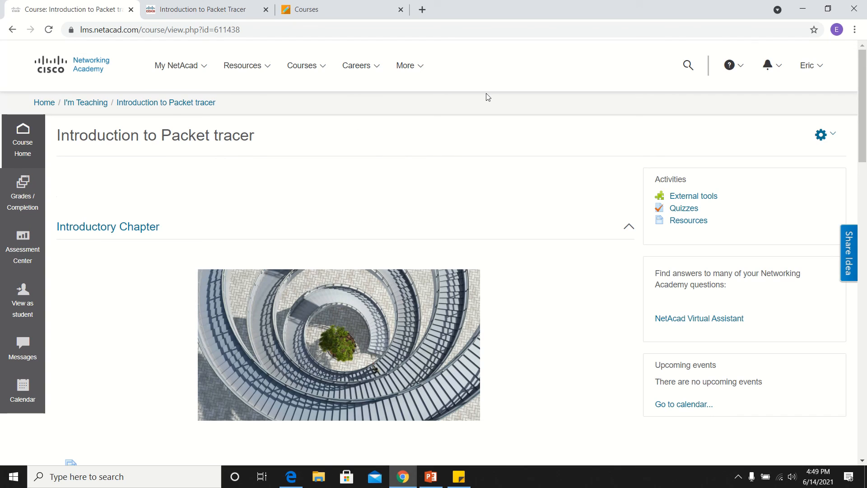